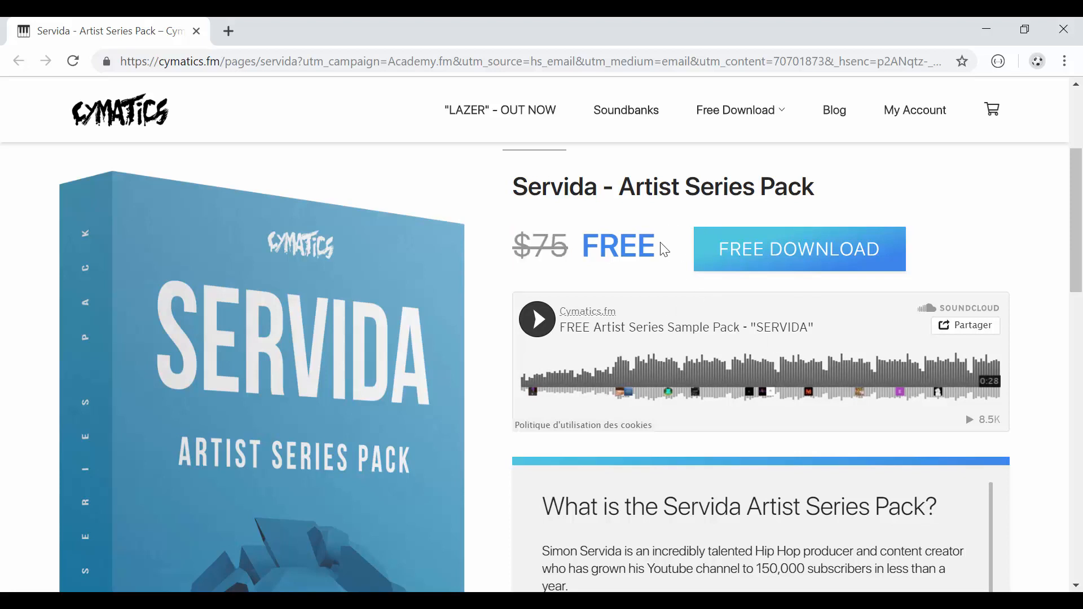
pyautogui.moveTo(530, 371)
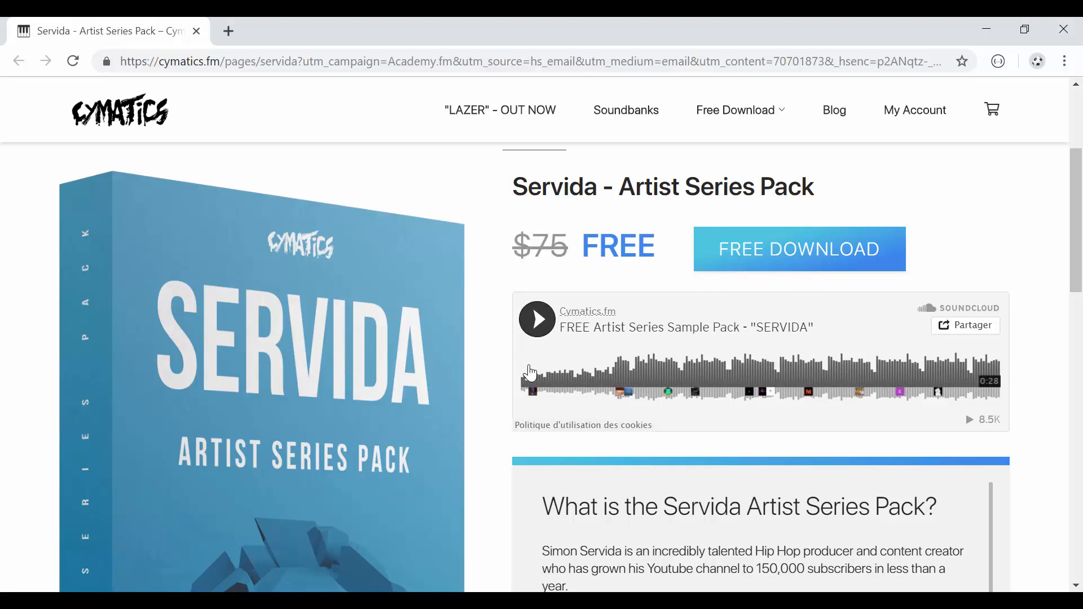
pyautogui.moveTo(565, 275)
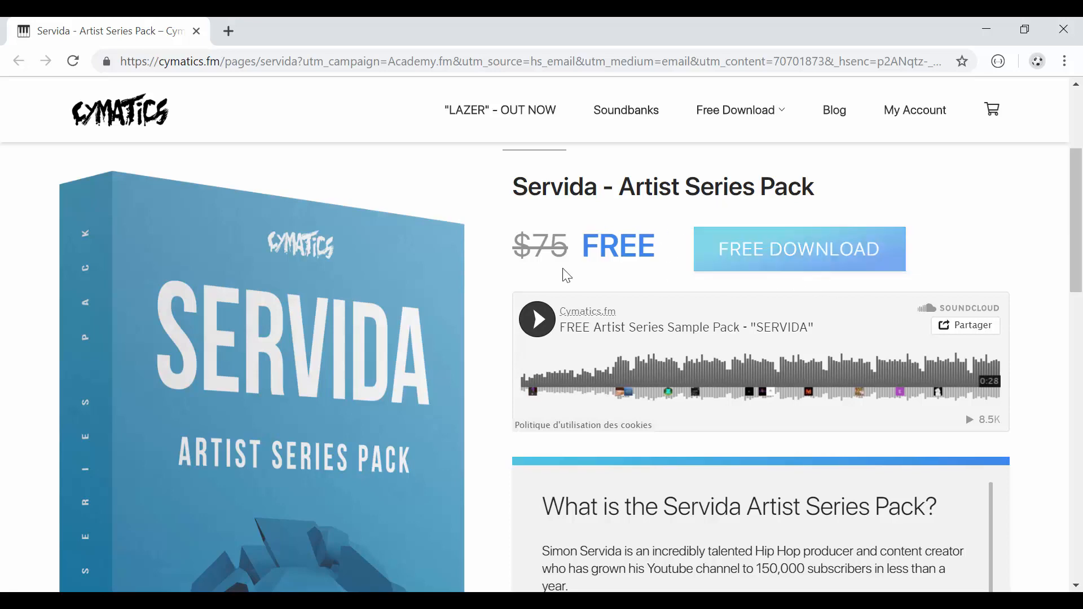
# Step: Scroll through the Servida Artist Series Pack page to review its sample previews
pyautogui.scroll(-3)
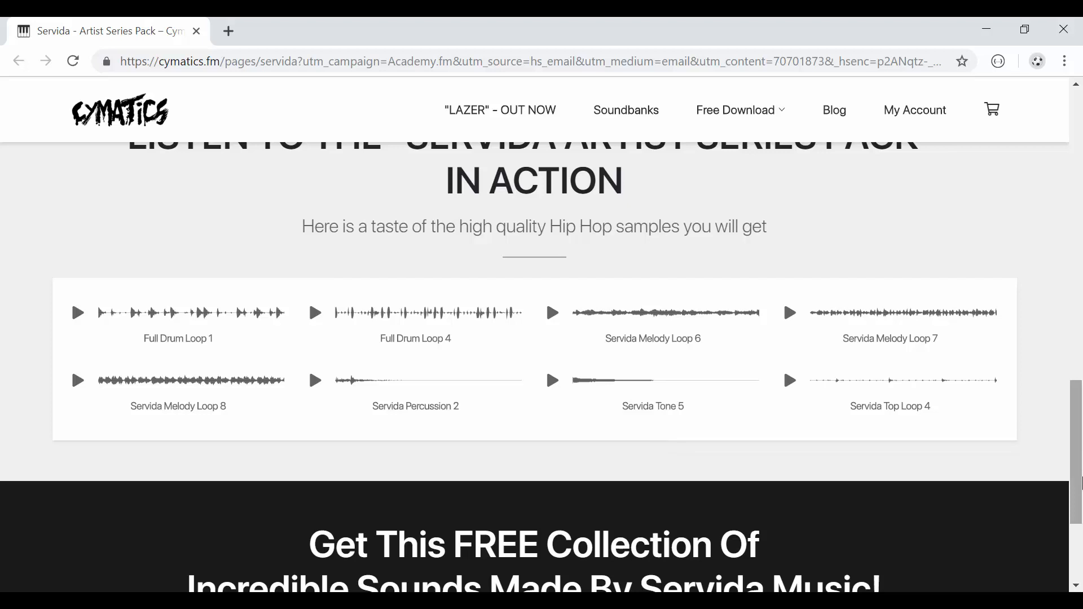
pyautogui.scroll(3)
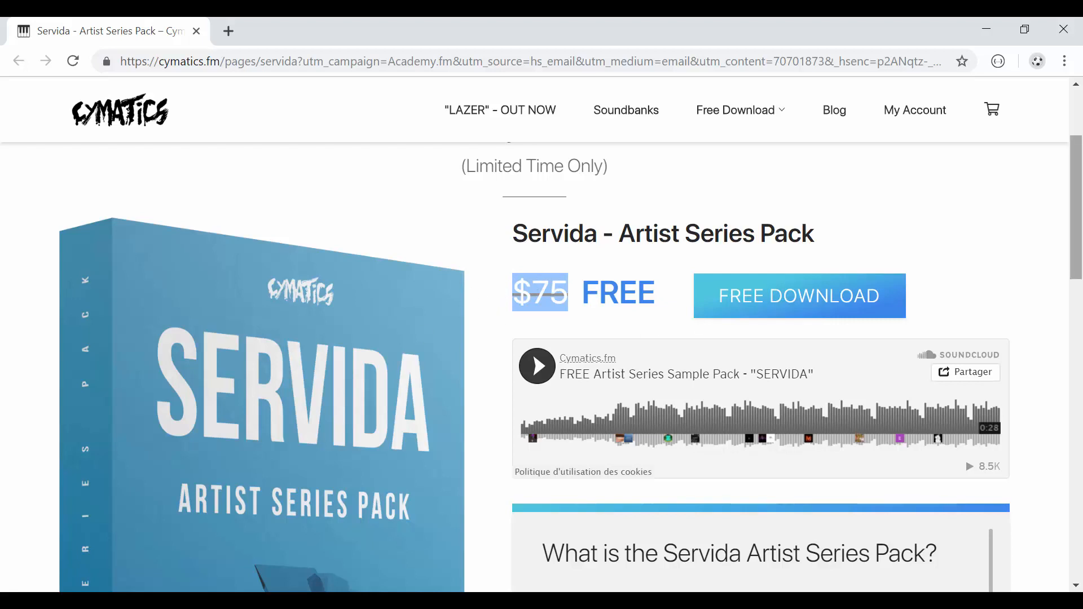
pyautogui.scroll(-3)
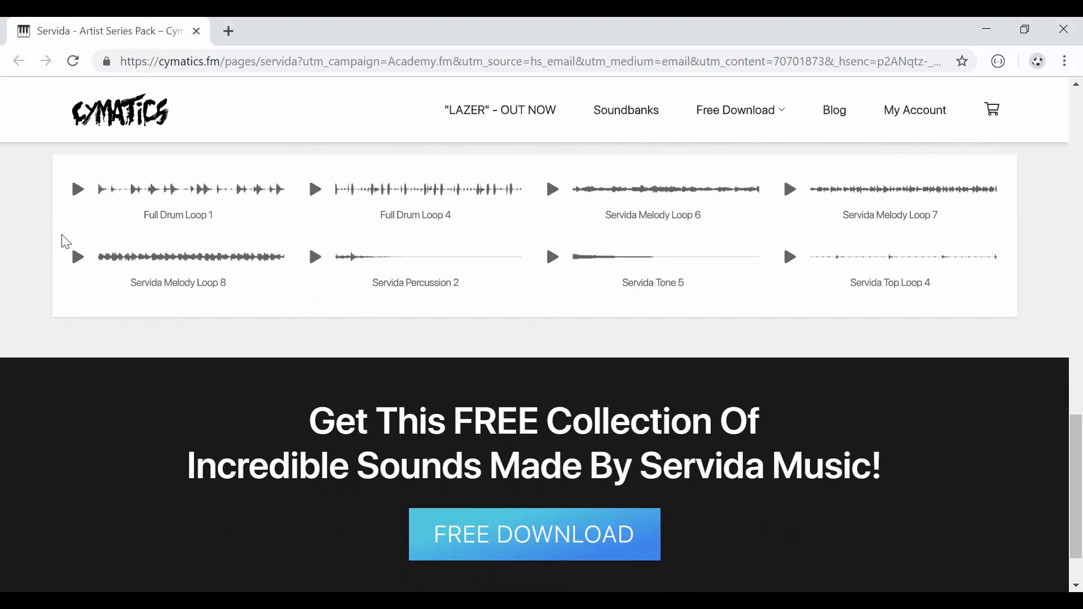
pyautogui.moveTo(505, 303)
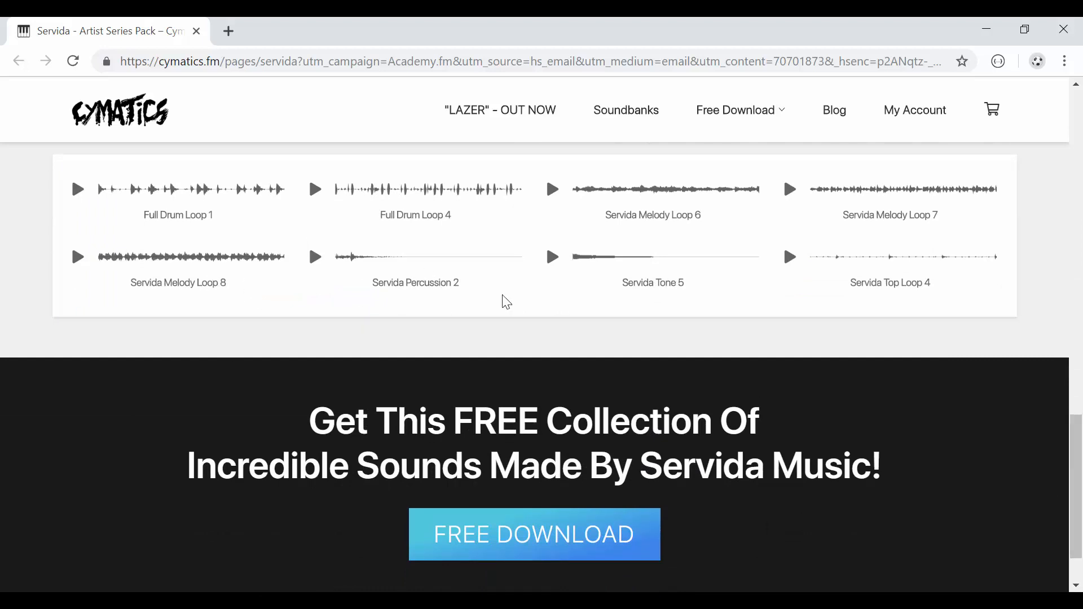
pyautogui.moveTo(615, 394)
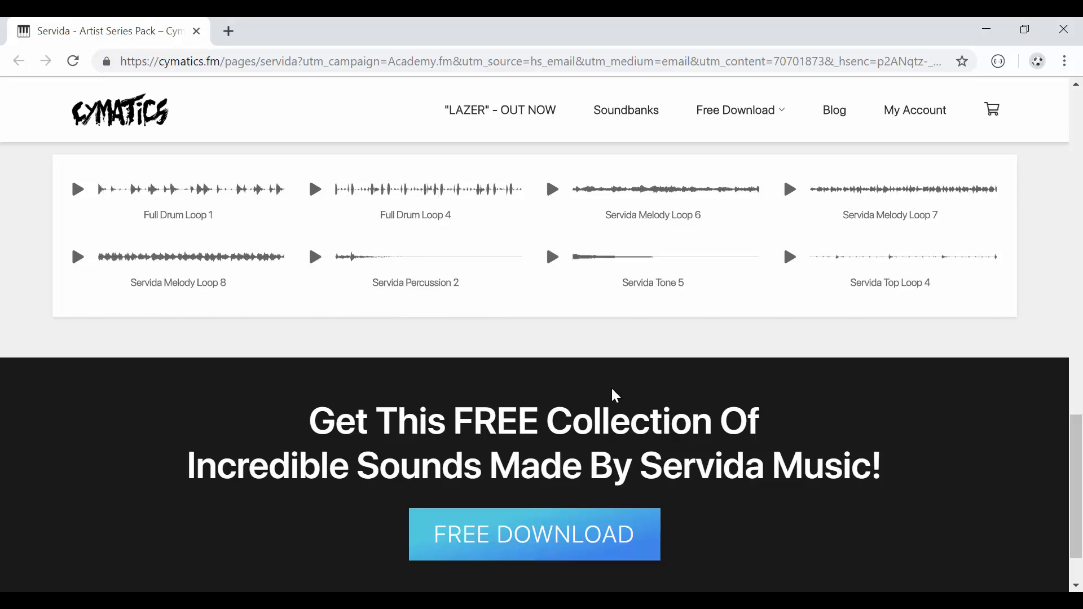
pyautogui.scroll(3)
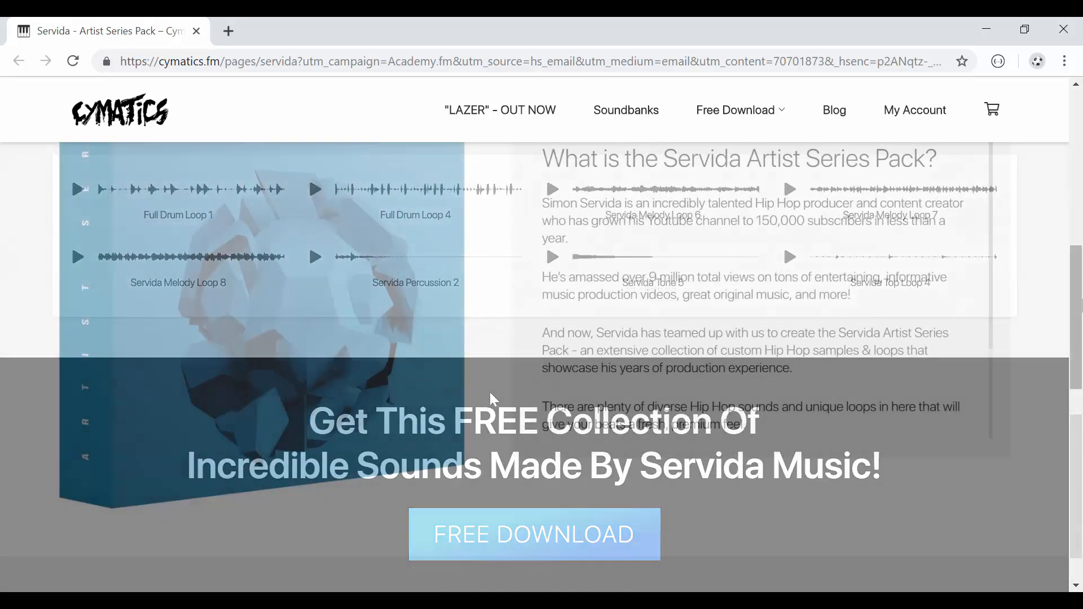
pyautogui.scroll(3)
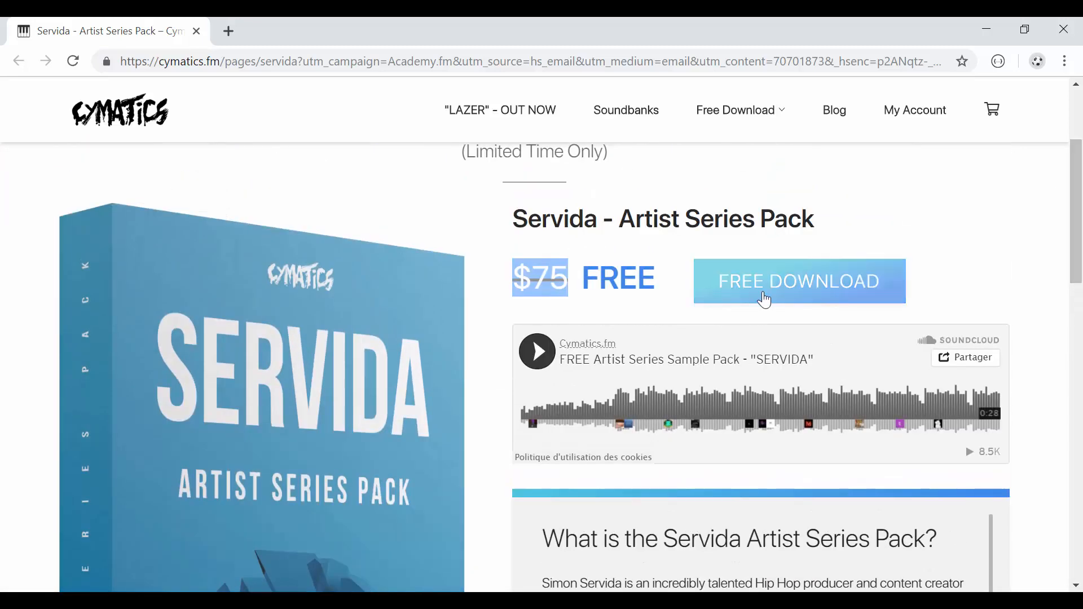
pyautogui.moveTo(873, 254)
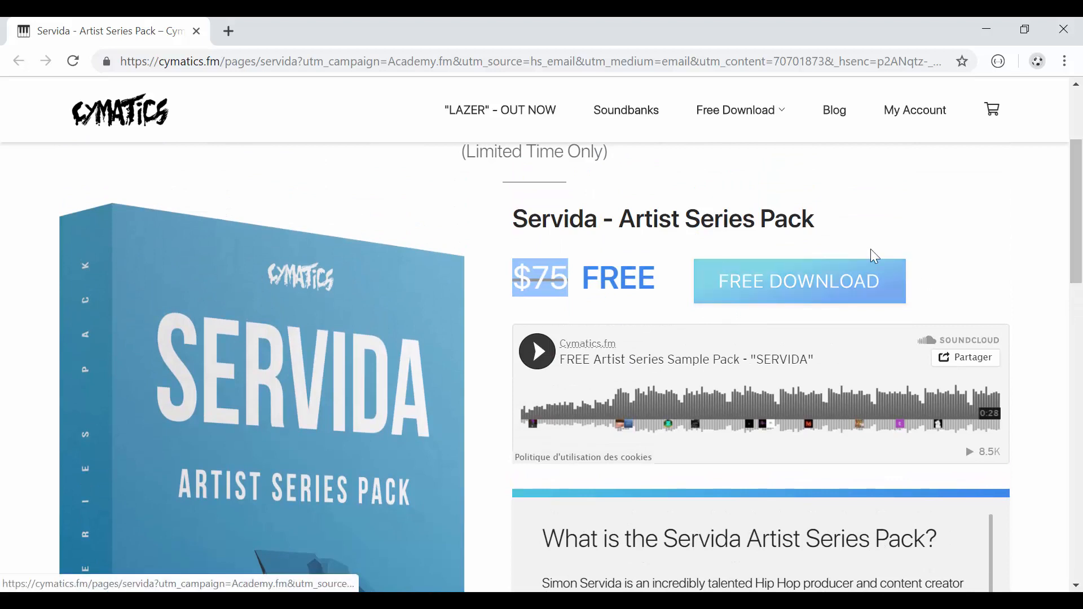
pyautogui.moveTo(587, 333)
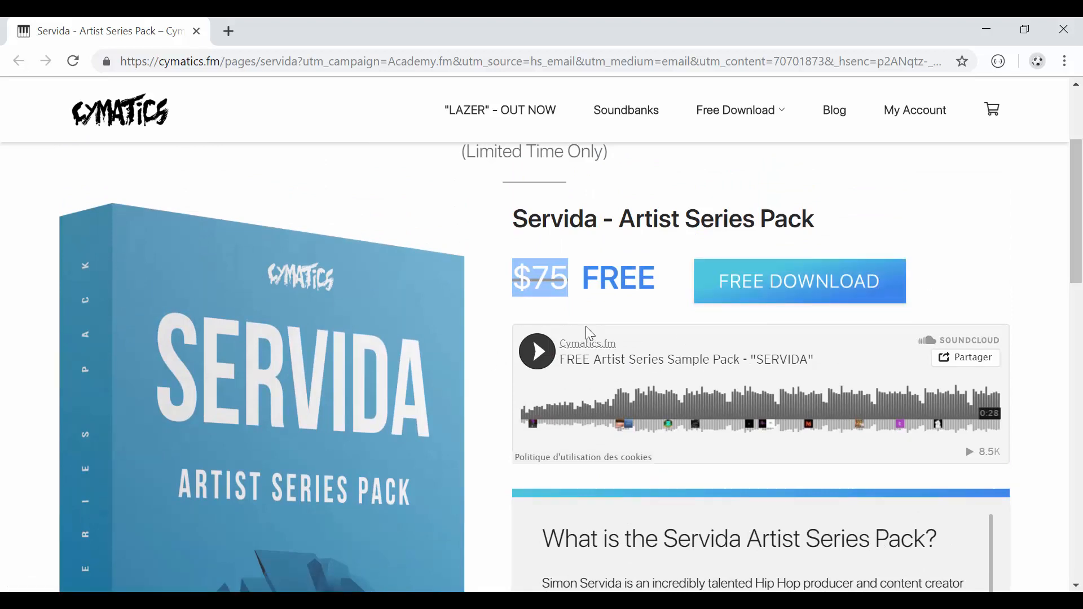
pyautogui.moveTo(386, 354)
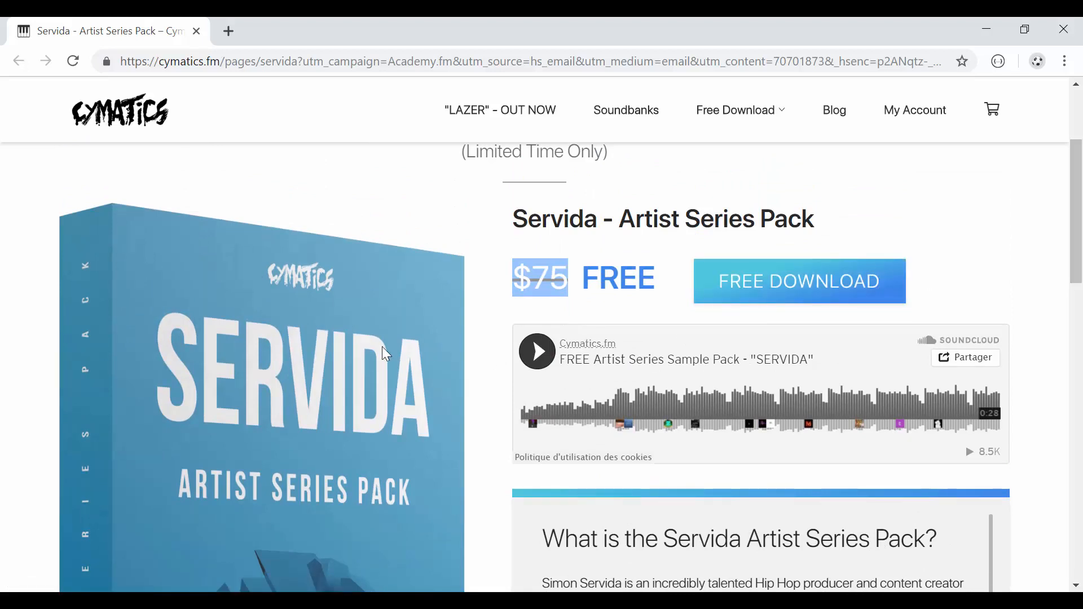
pyautogui.moveTo(207, 590)
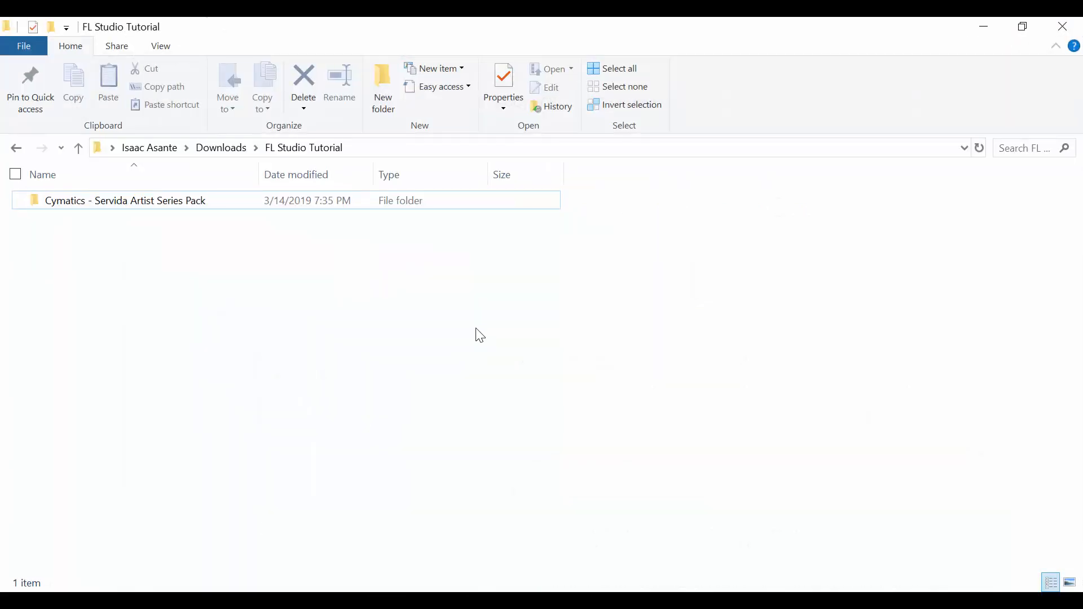
pyautogui.moveTo(448, 255)
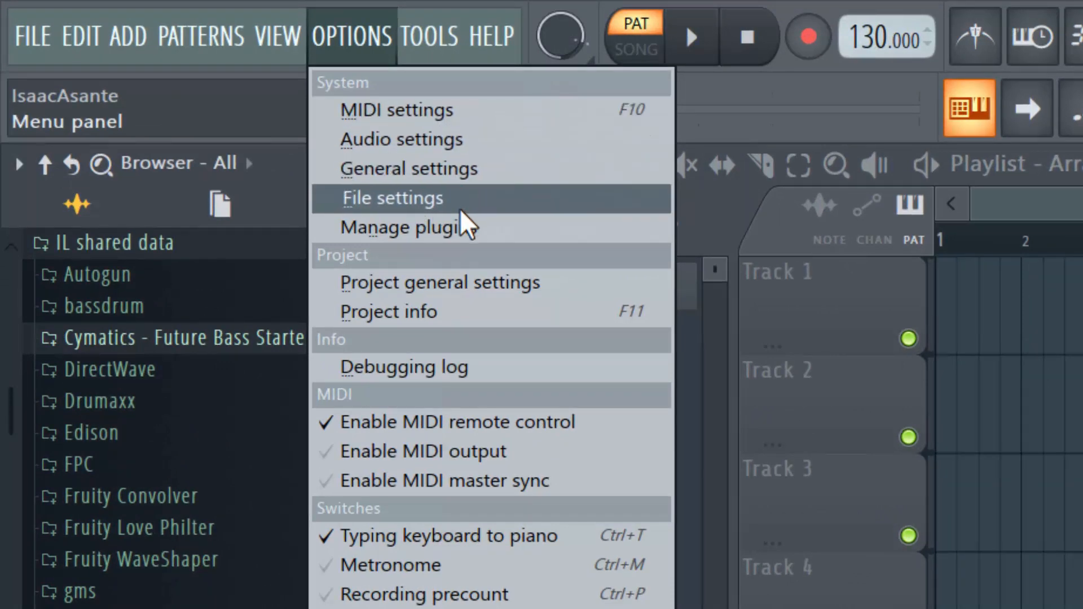
# Step: Reach File settings and start choosing a folder for the first extra search slot
pyautogui.click(393, 197)
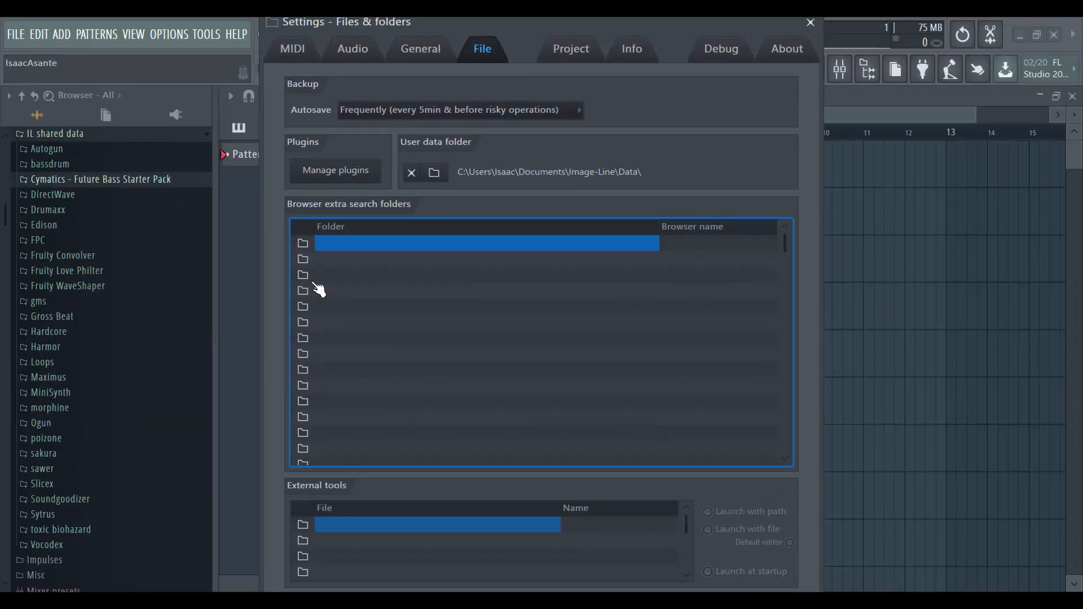
pyautogui.moveTo(335, 257)
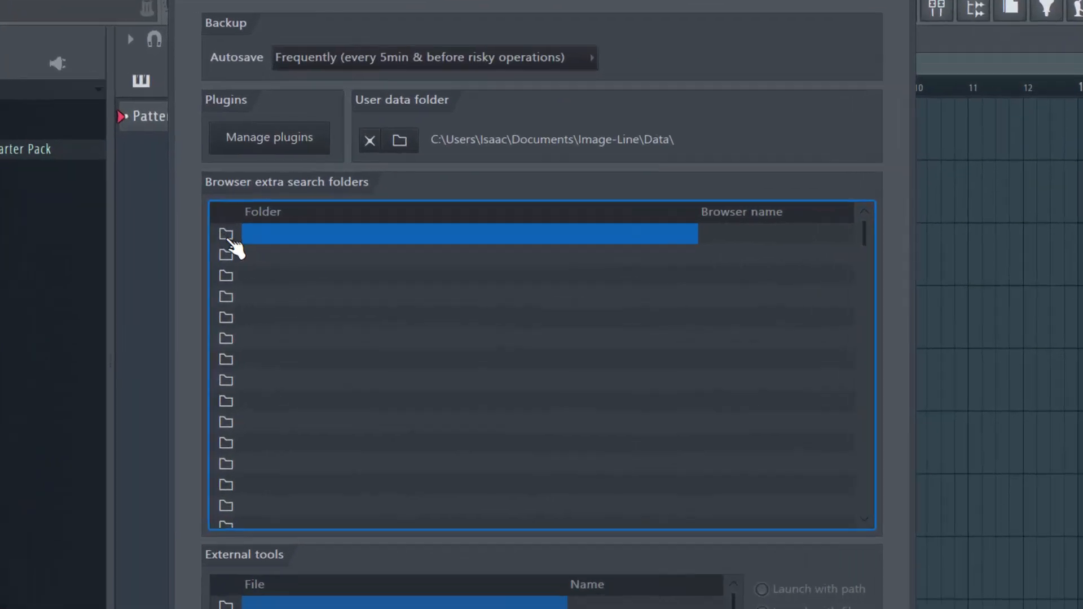
pyautogui.click(226, 233)
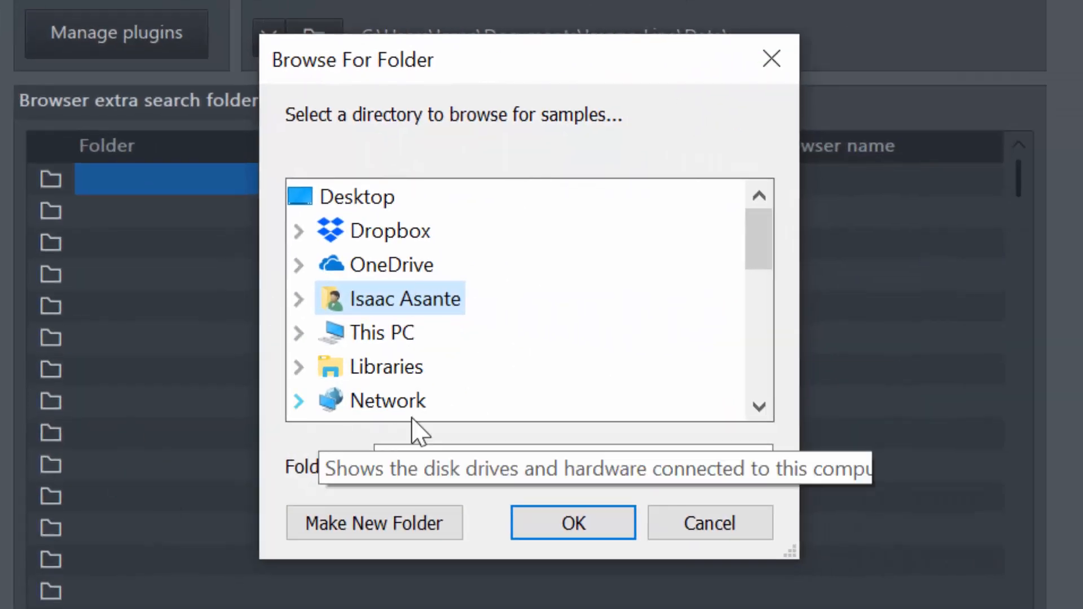
pyautogui.moveTo(556, 293)
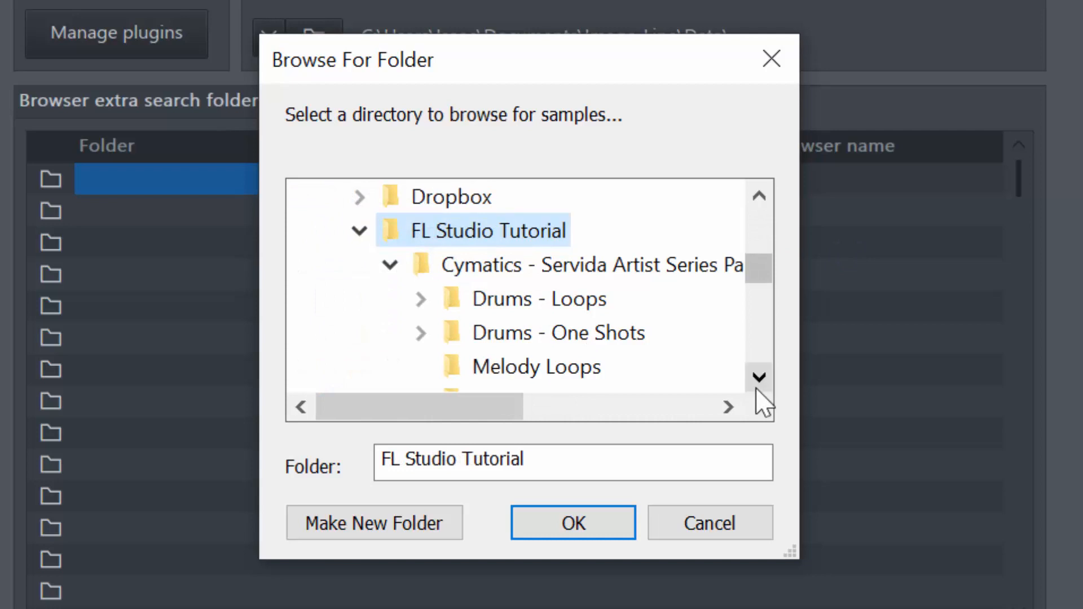
pyautogui.moveTo(532, 276)
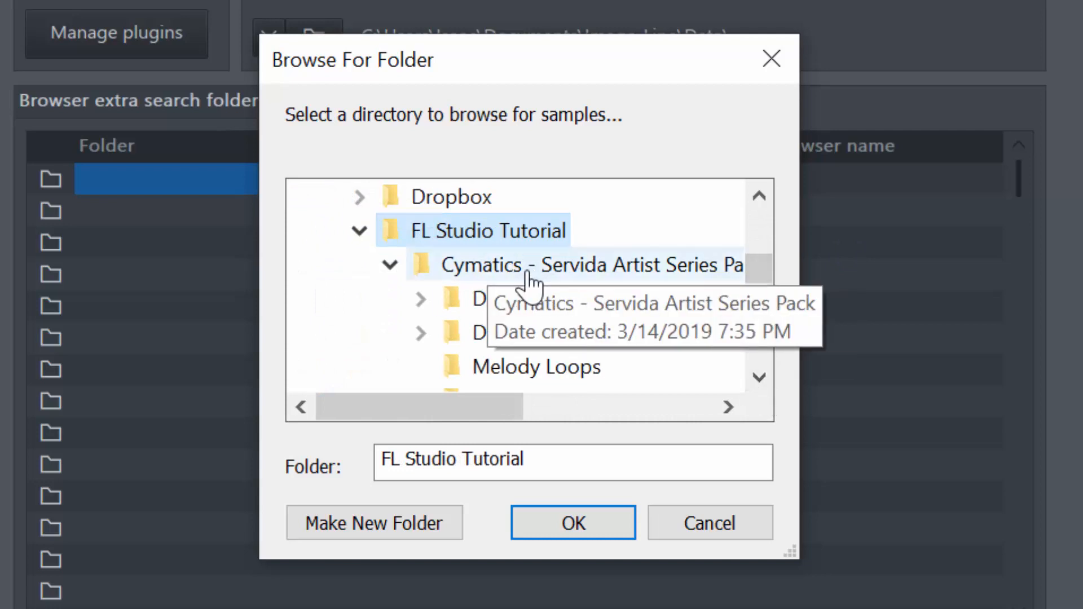
# Step: Select the Cymatics - Servida Artist Series Pack folder as the first extra search folder
pyautogui.click(590, 264)
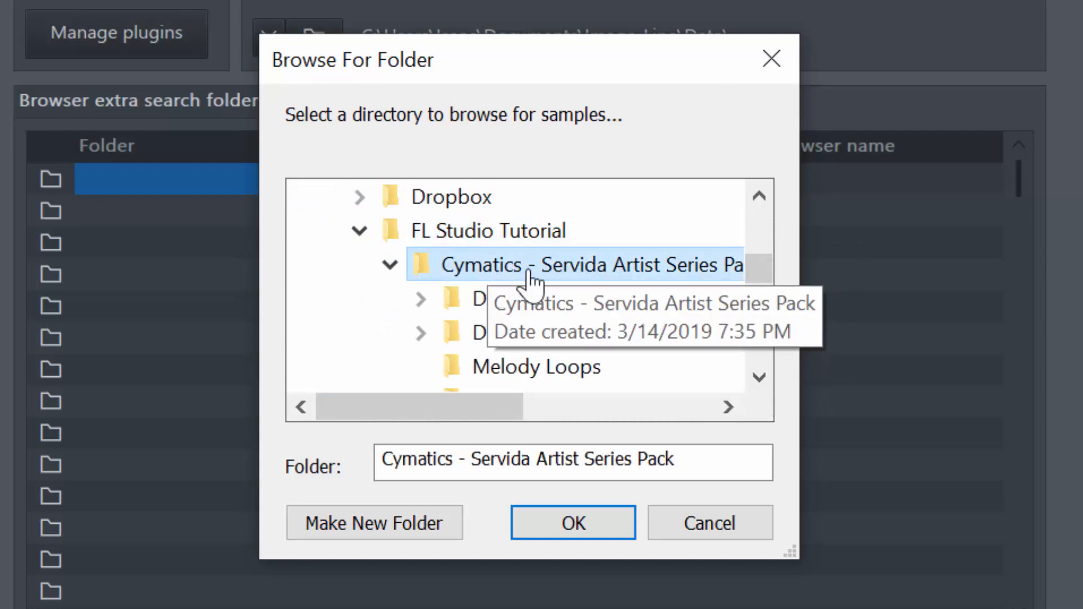
pyautogui.moveTo(798, 303)
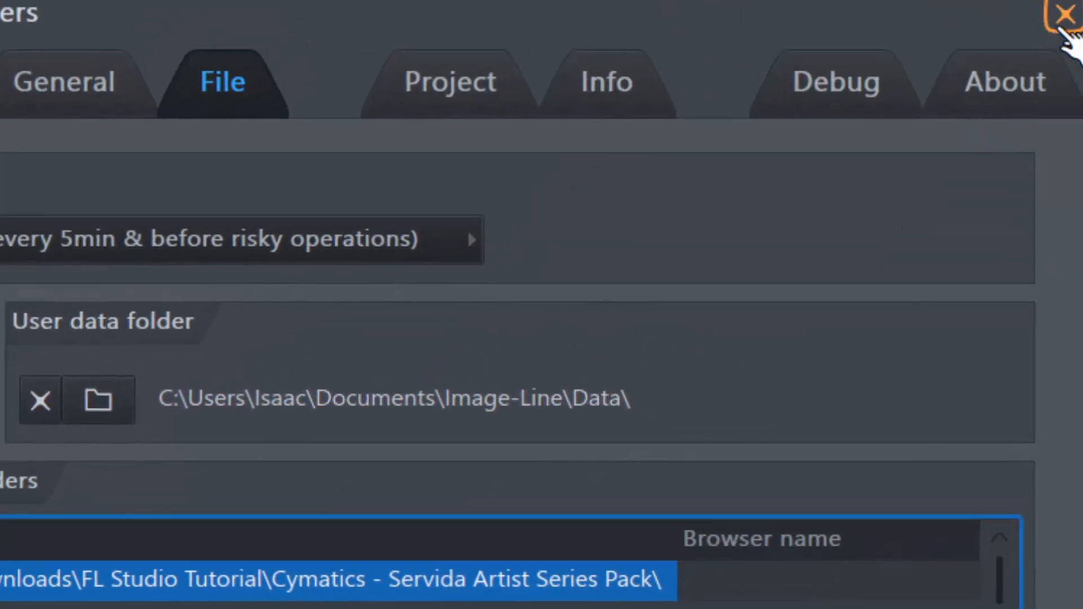
# Step: Close settings and browse the Servida pack's Drums - Loops > Full Loops, previewing Full Drum Loop 1
pyautogui.click(1068, 13)
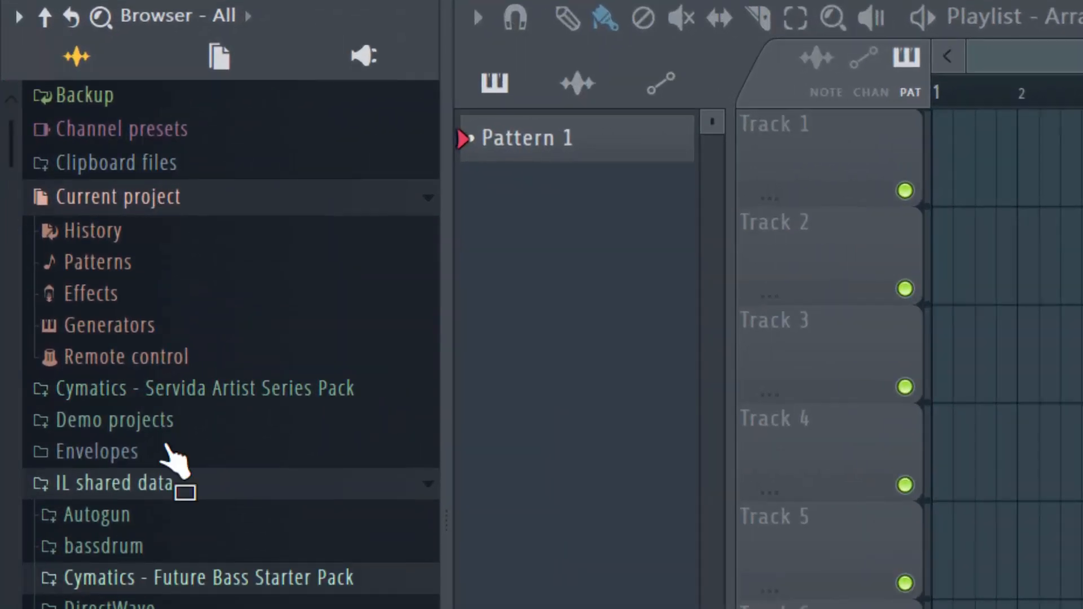
pyautogui.moveTo(238, 401)
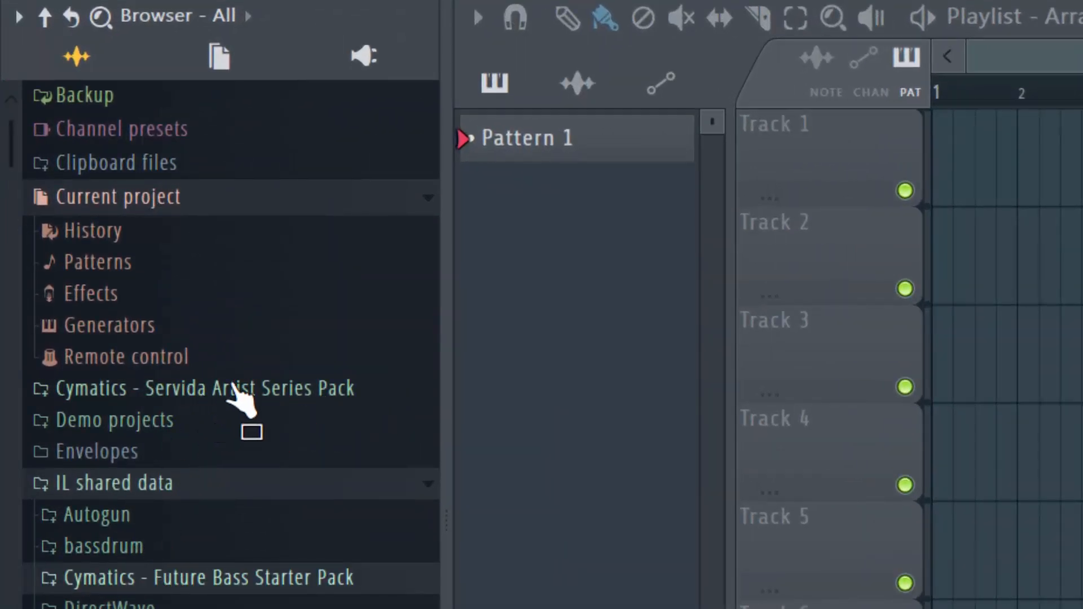
pyautogui.click(201, 387)
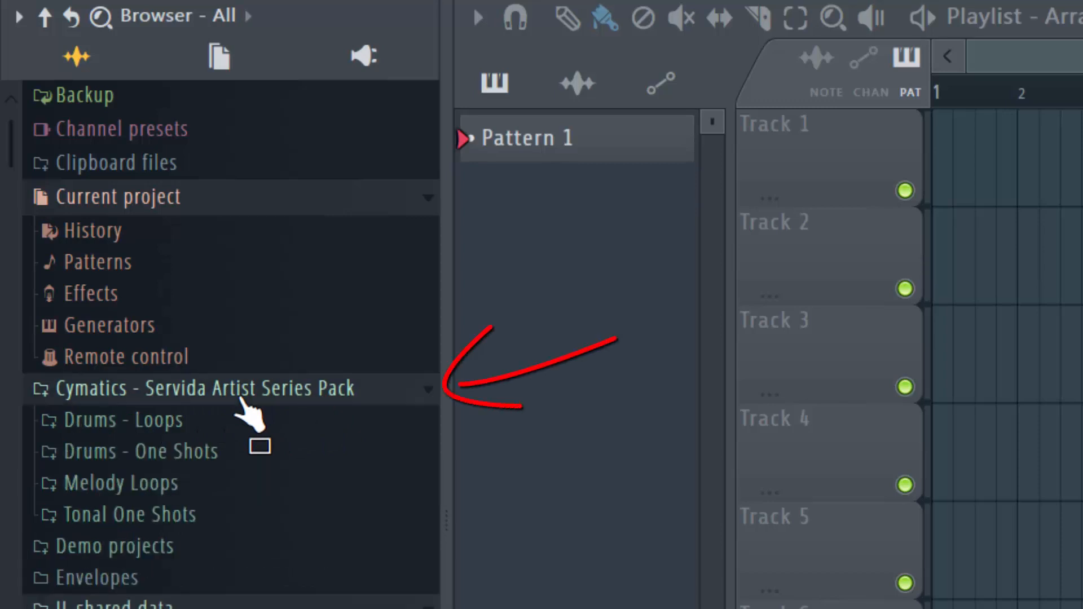
pyautogui.moveTo(178, 423)
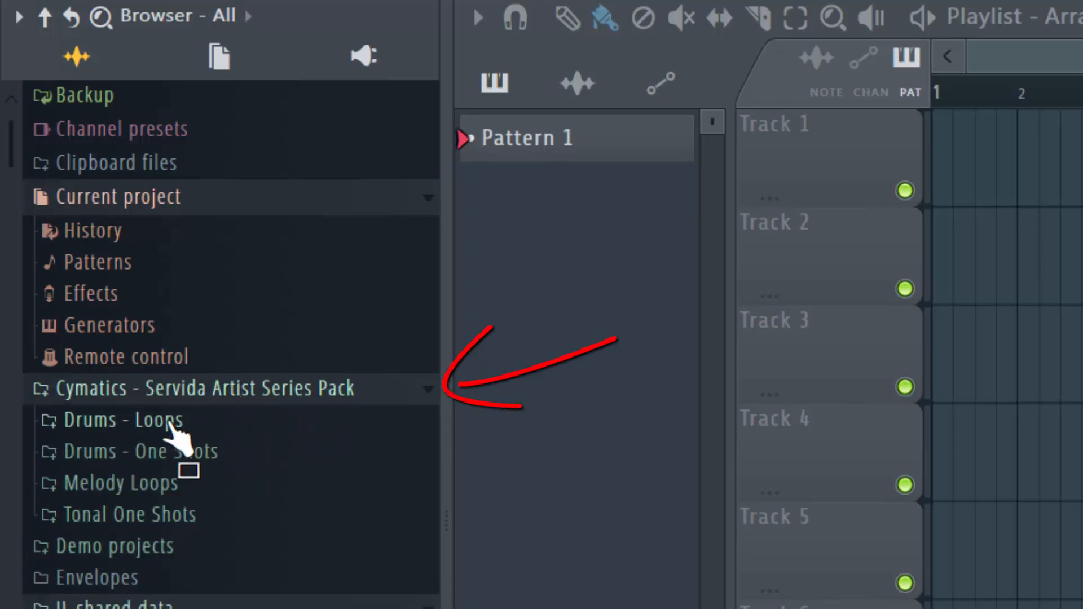
pyautogui.click(121, 420)
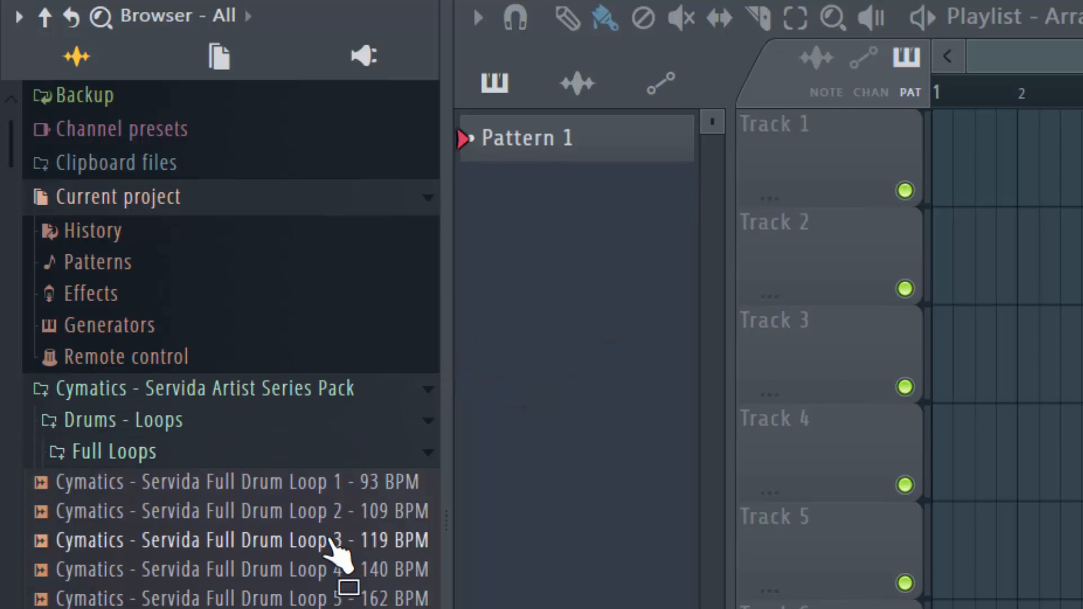
pyautogui.moveTo(238, 490)
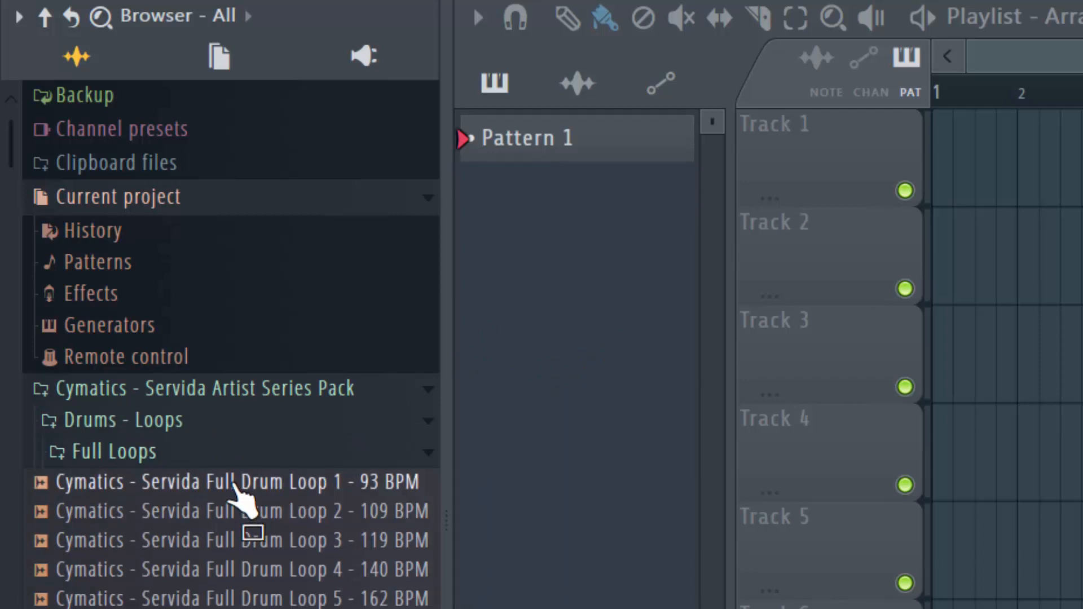
pyautogui.click(235, 481)
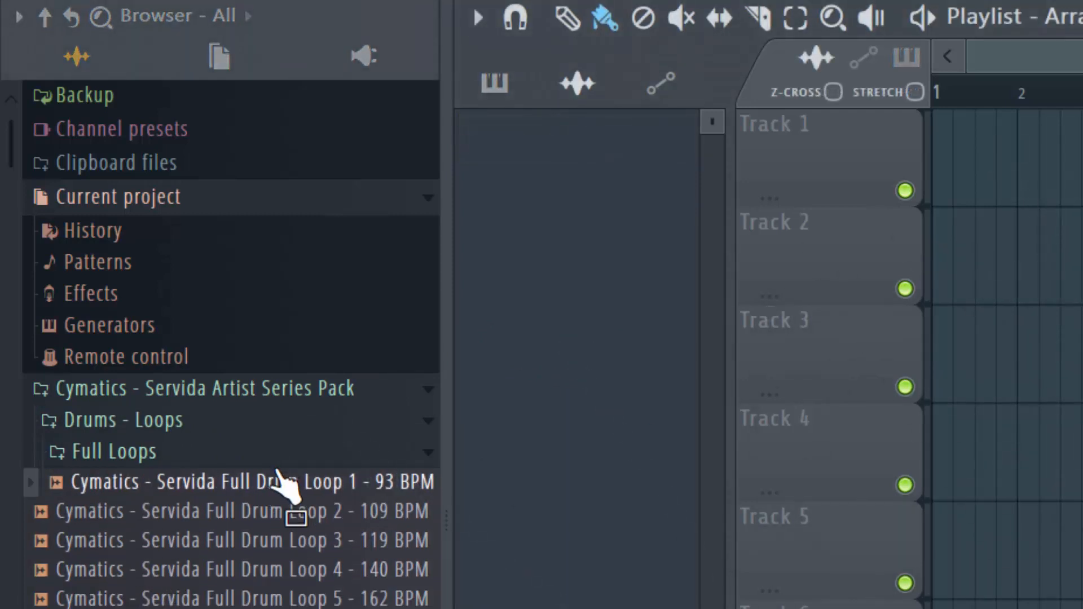